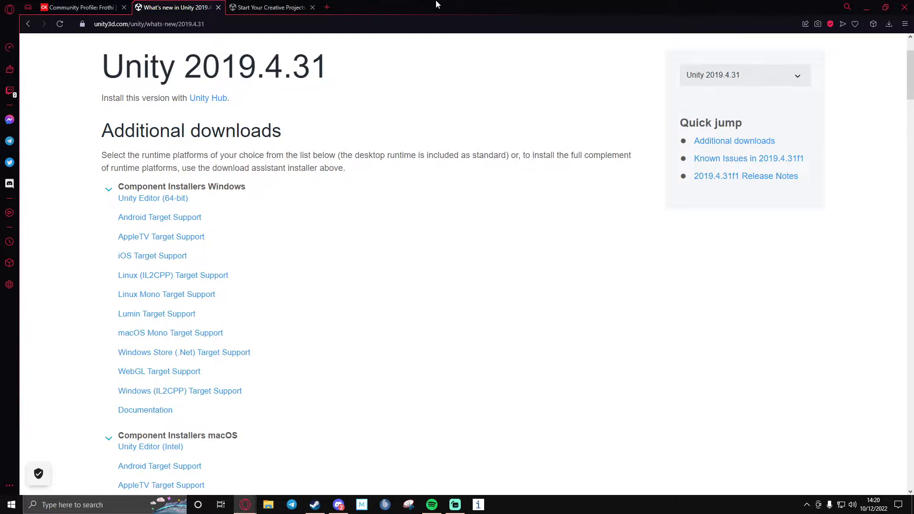
mouse_move(171, 179)
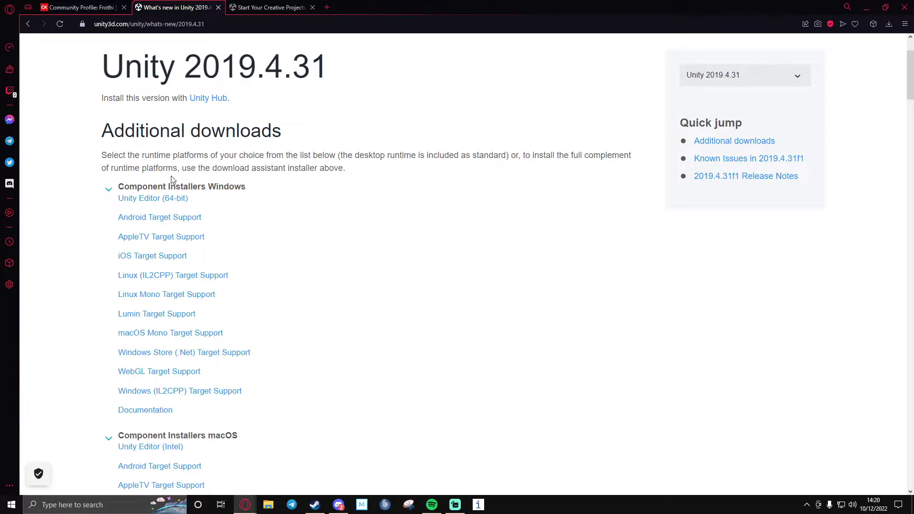
mouse_move(162, 200)
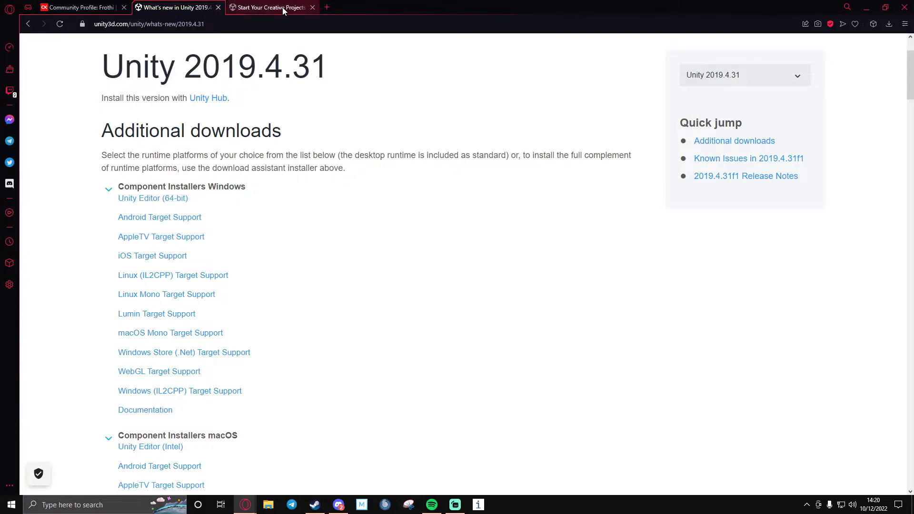
Switch the browser to the unity.com/download page for Unity Hub.
click(273, 8)
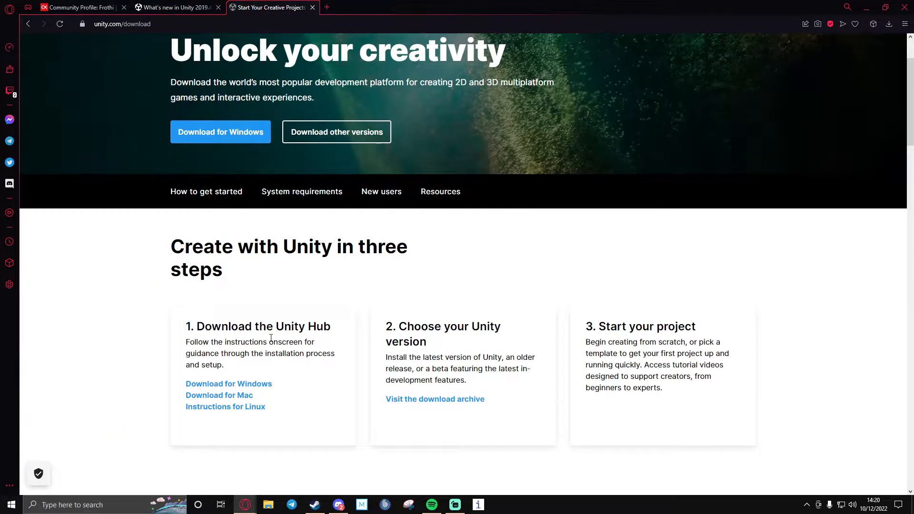
mouse_move(226, 408)
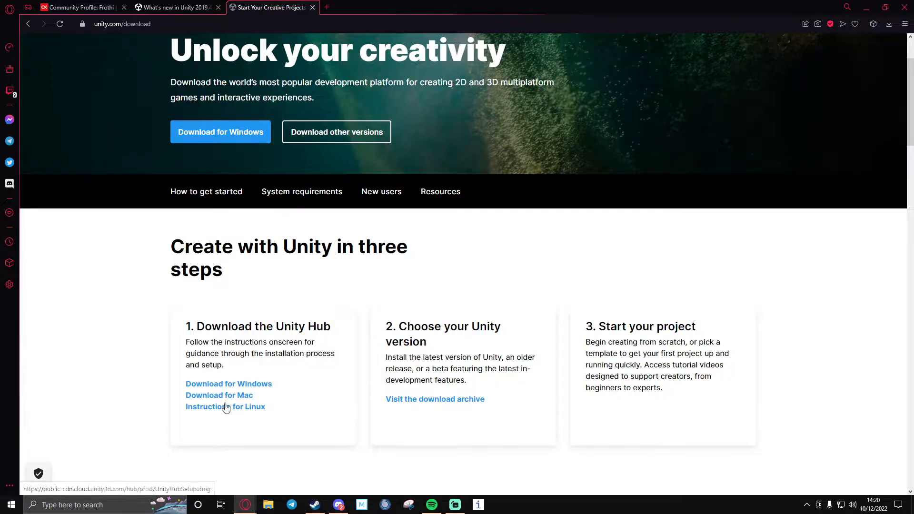
mouse_move(302, 434)
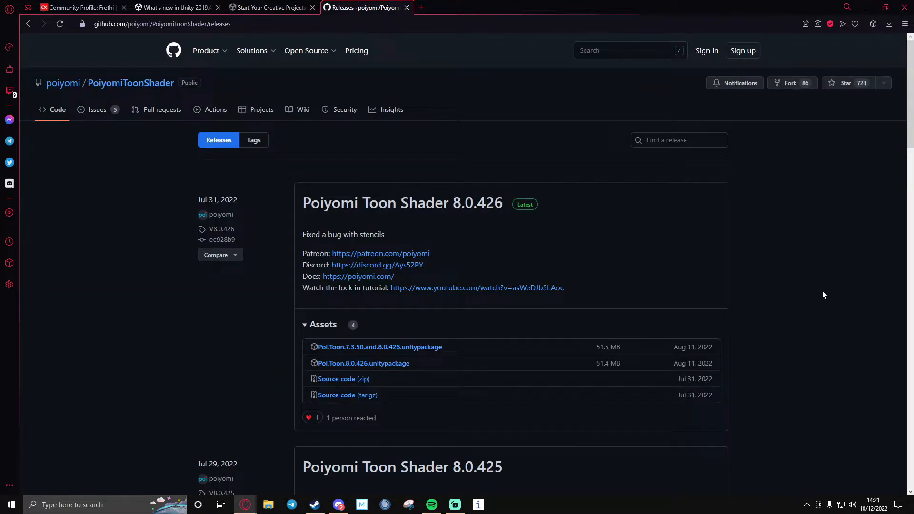
mouse_move(398, 346)
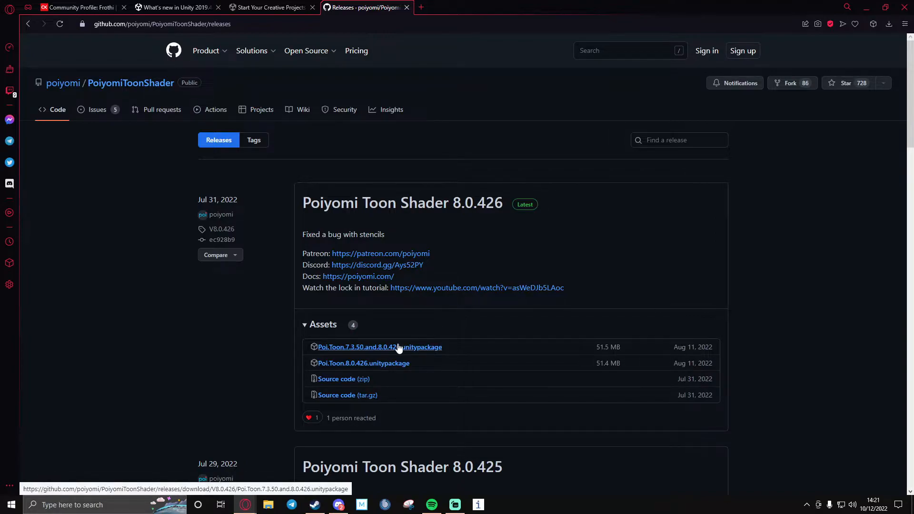
mouse_move(427, 336)
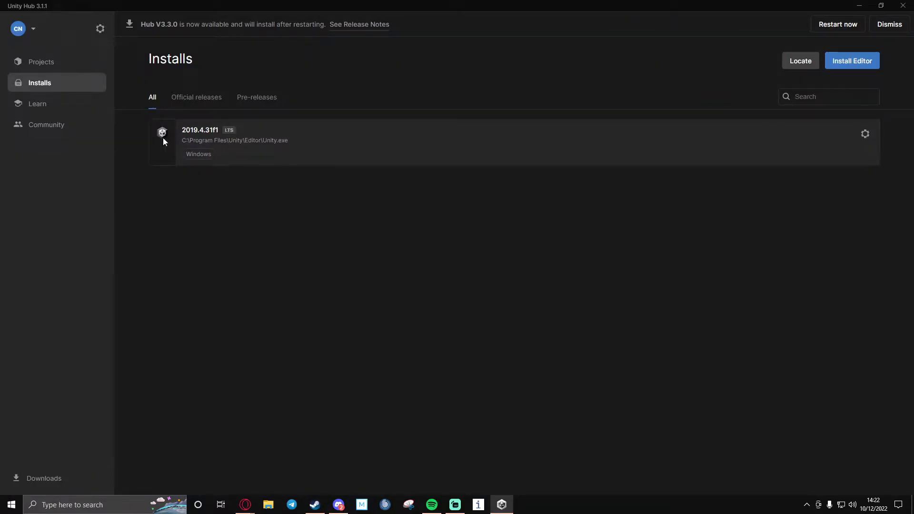
mouse_move(862, 70)
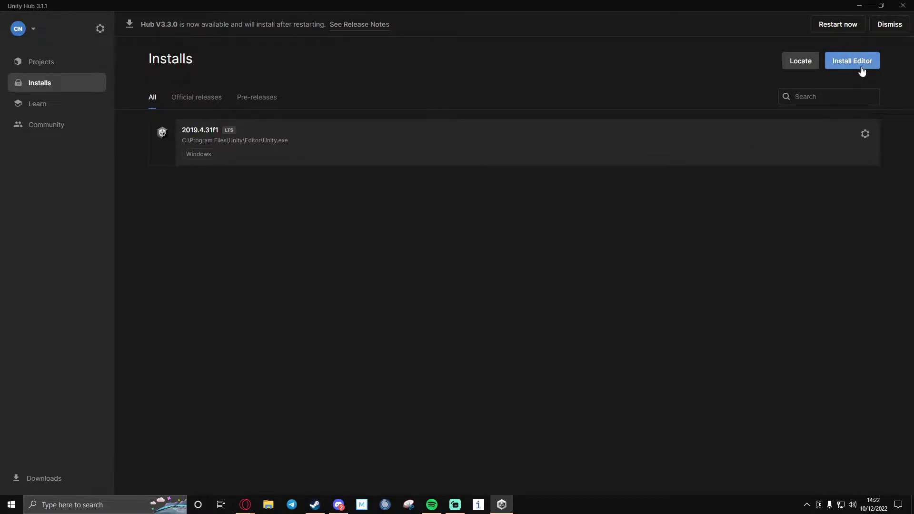
mouse_move(292, 151)
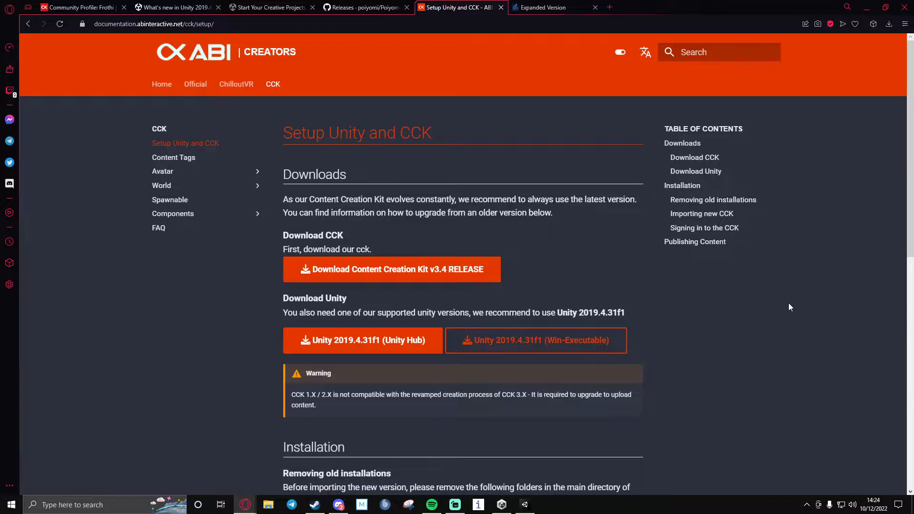
Switch to the Nardoragon Expanded Version Gumroad downloads list.
click(553, 8)
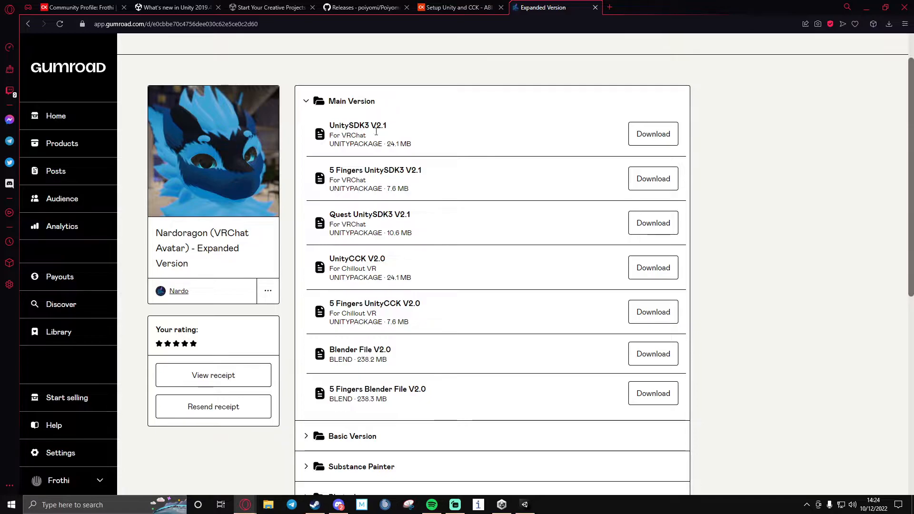
mouse_move(408, 272)
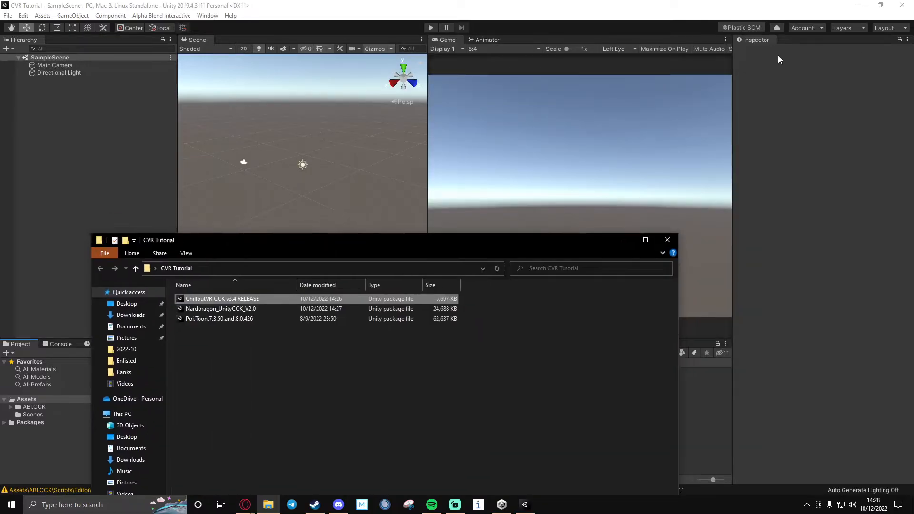
Bring up the CVR Tutorial folder holding the three downloaded unitypackages.
click(161, 15)
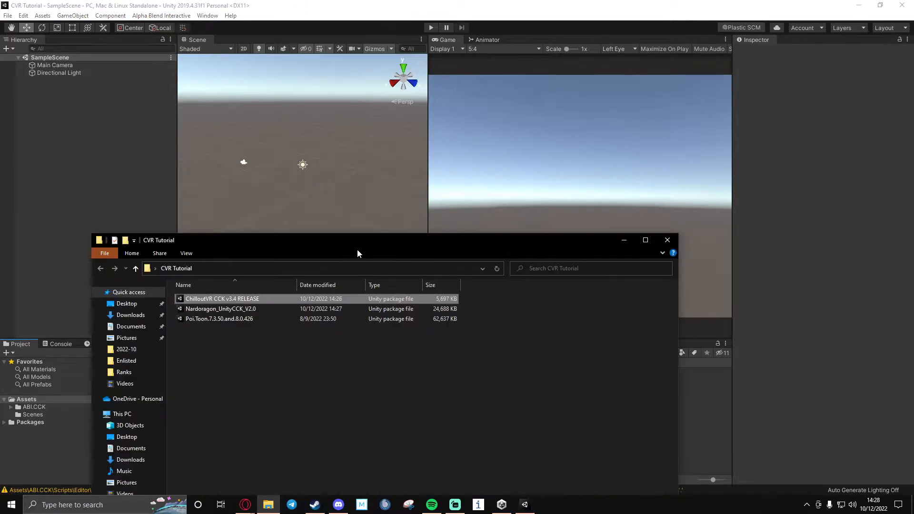
mouse_move(247, 245)
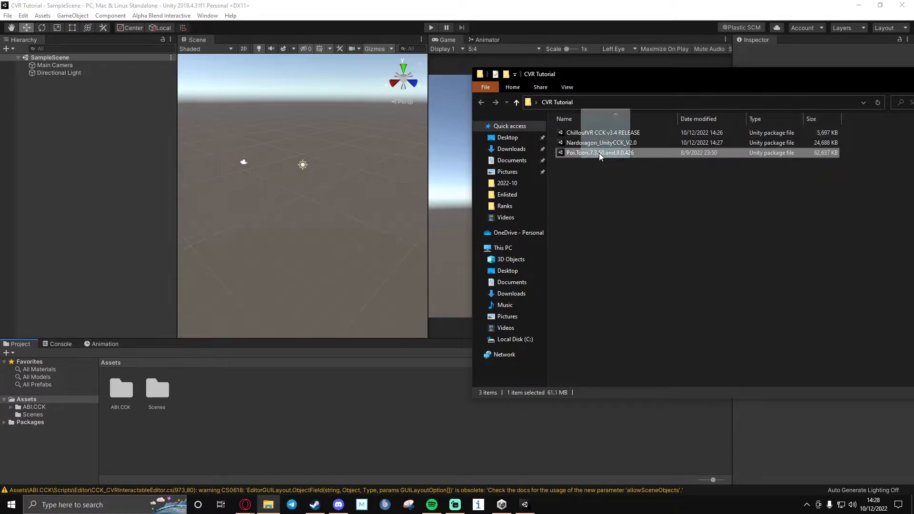
Import the Poi.Toon 7.3.50/8.0.426 shader package and the Nardoragon_UnityCCK_V2.0 package.
double_click(599, 153)
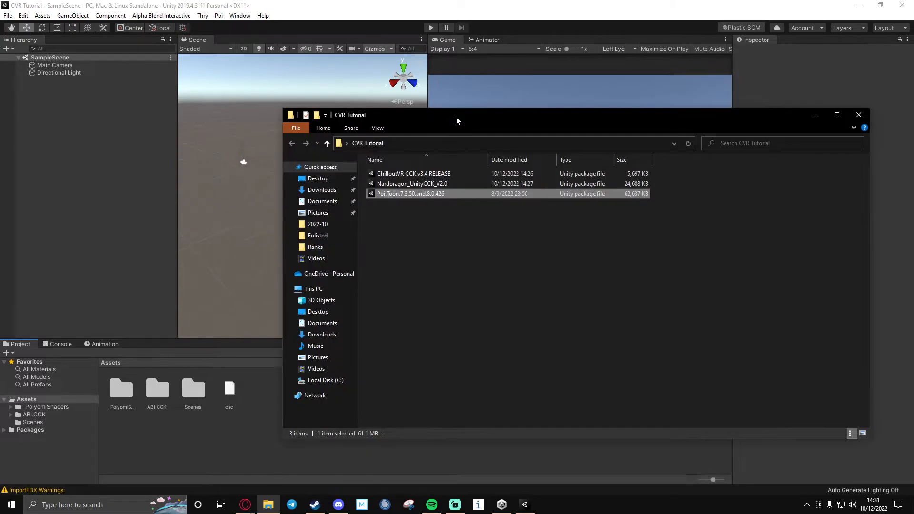
click(413, 173)
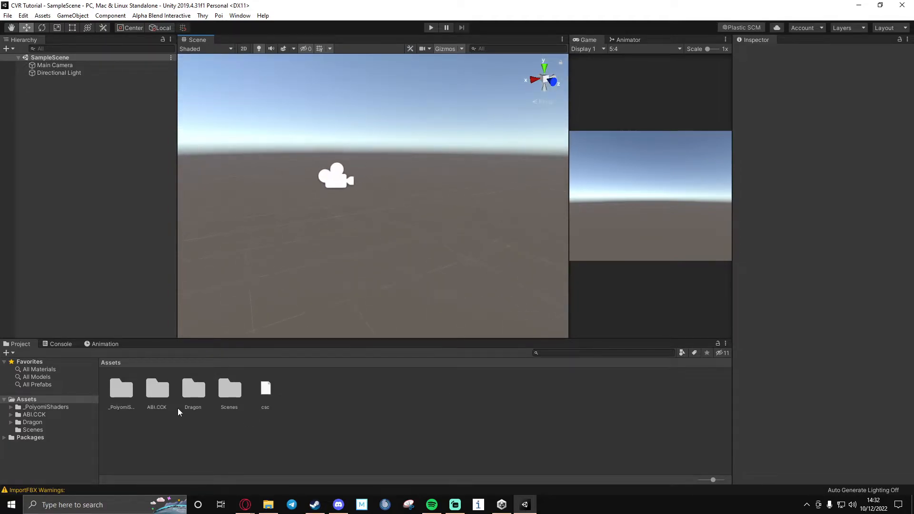
Load the Nardoragon scene from the Dragon assets folder.
double_click(192, 388)
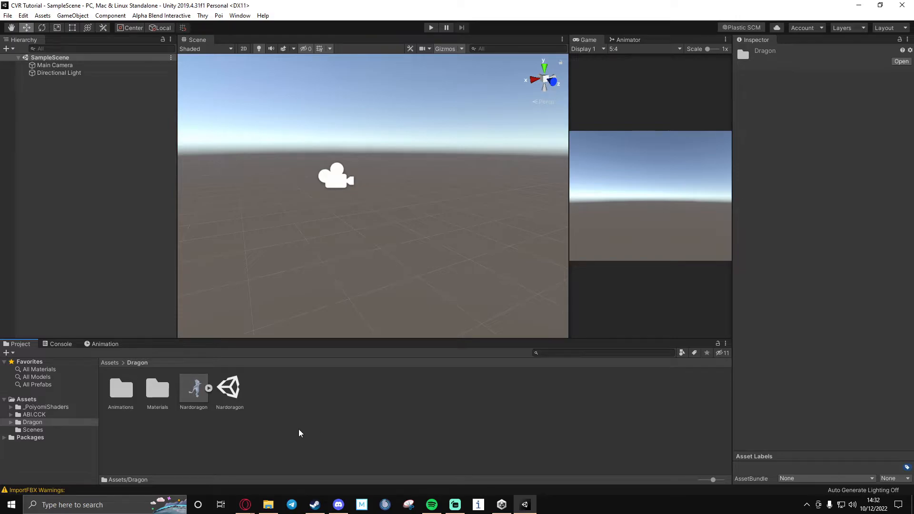
double_click(230, 386)
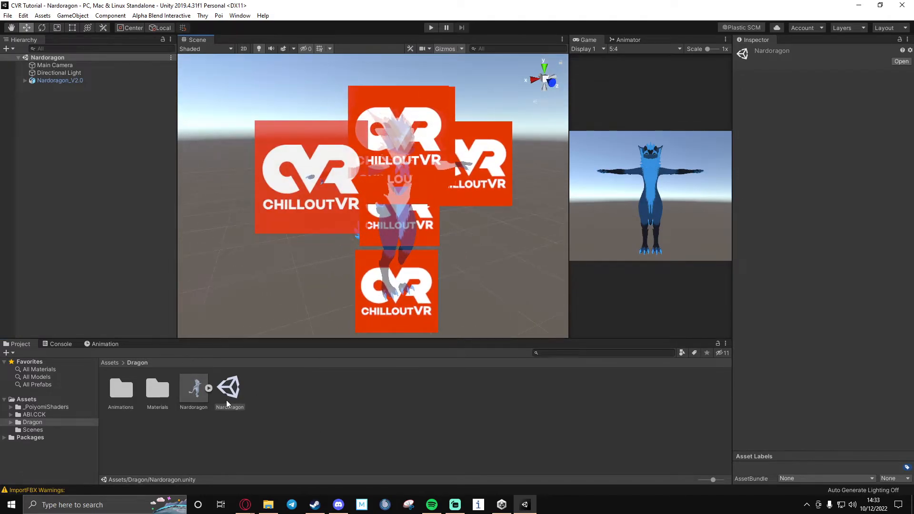
mouse_move(230, 389)
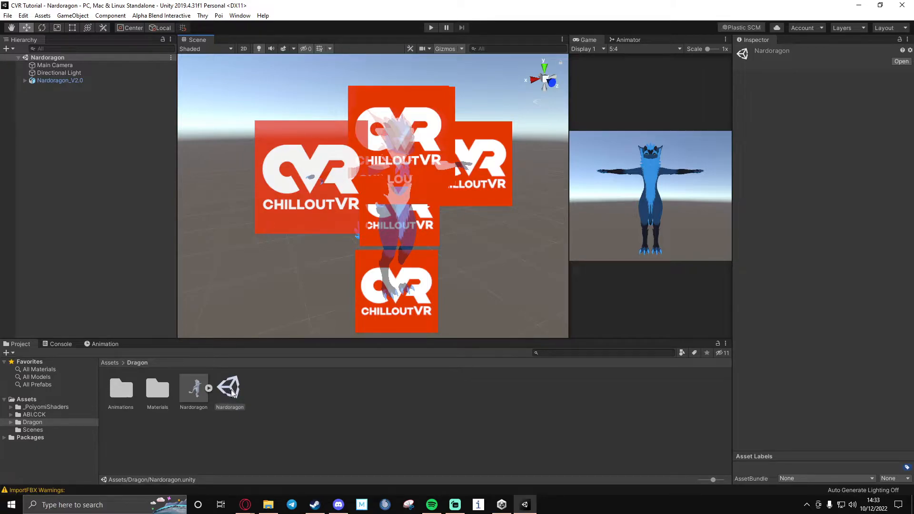
mouse_move(229, 398)
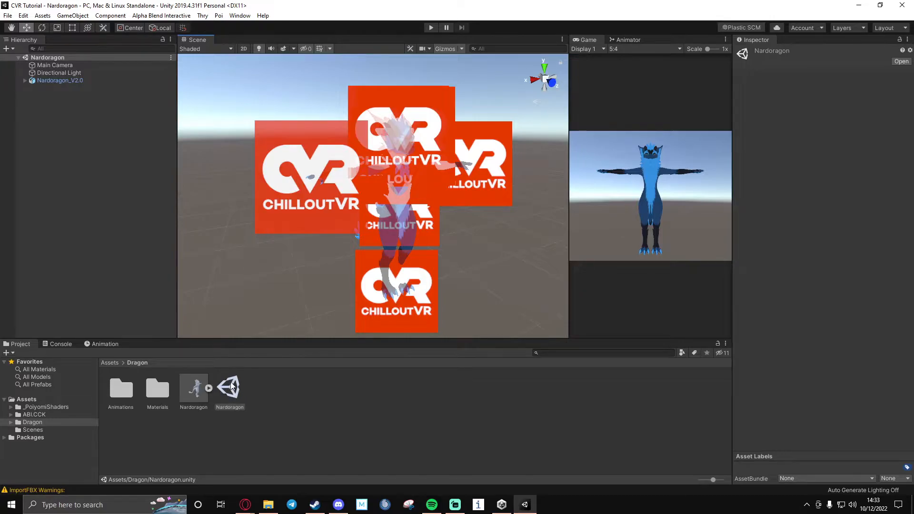
mouse_move(283, 321)
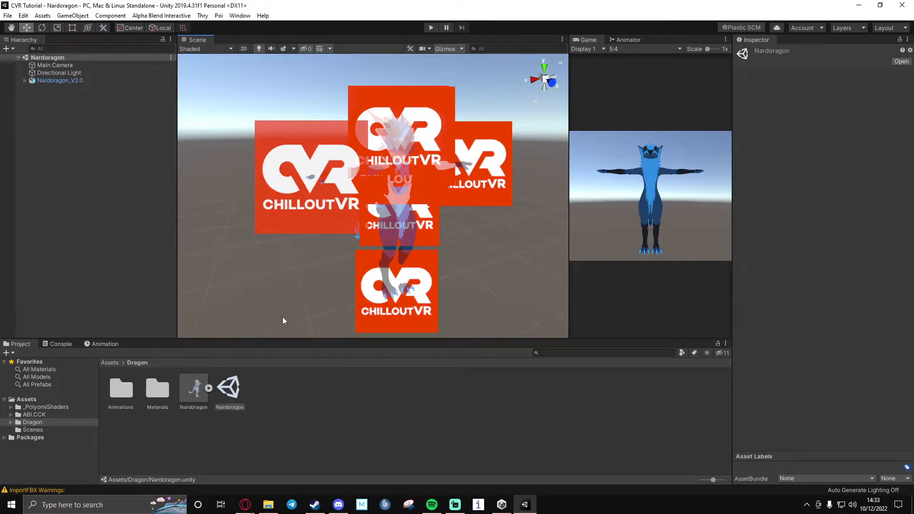
mouse_move(185, 396)
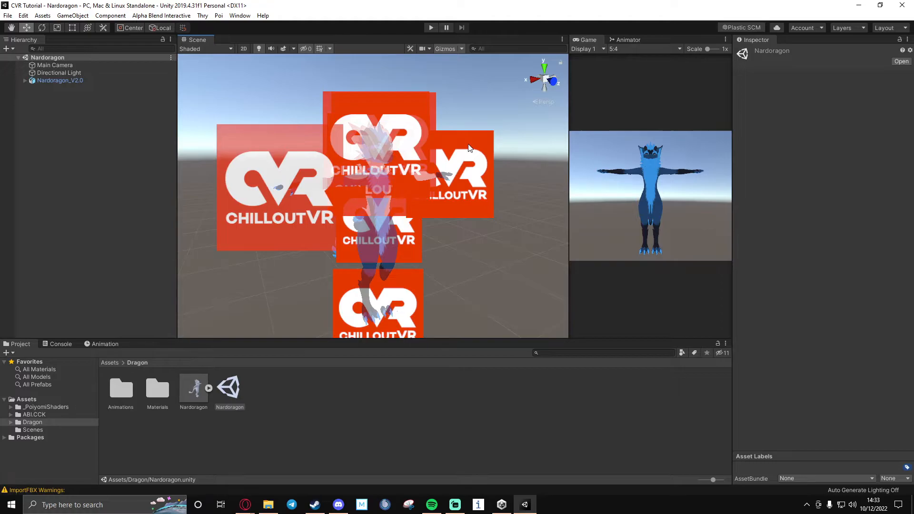
Bring up the Alpha Blend Interactive Control Panel (Builder and Settings).
click(161, 15)
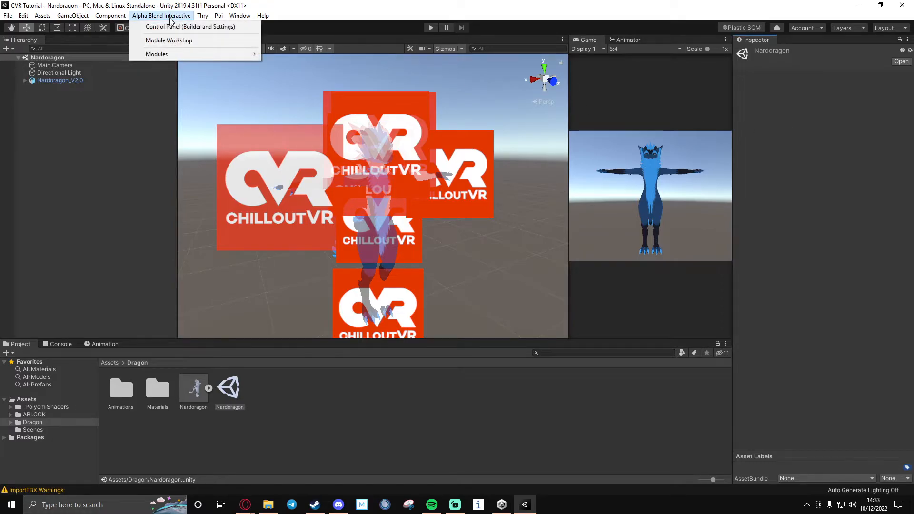
mouse_move(203, 31)
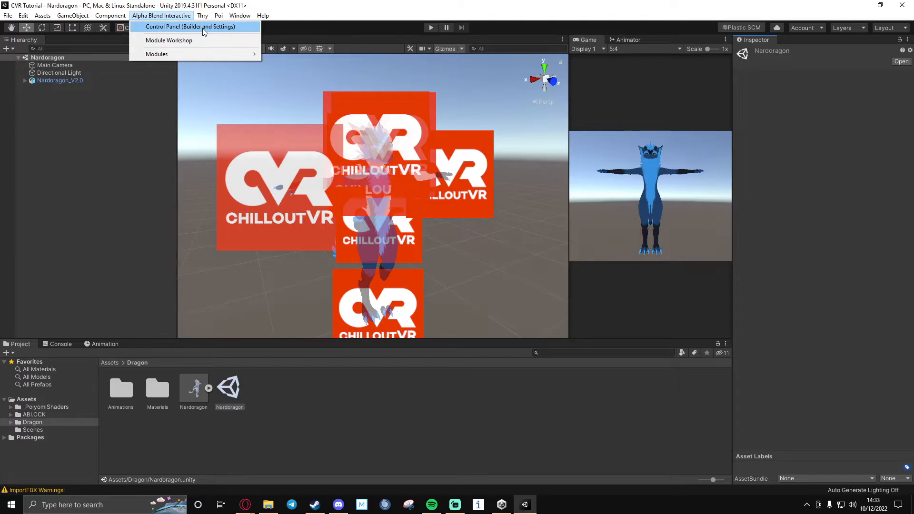
click(189, 27)
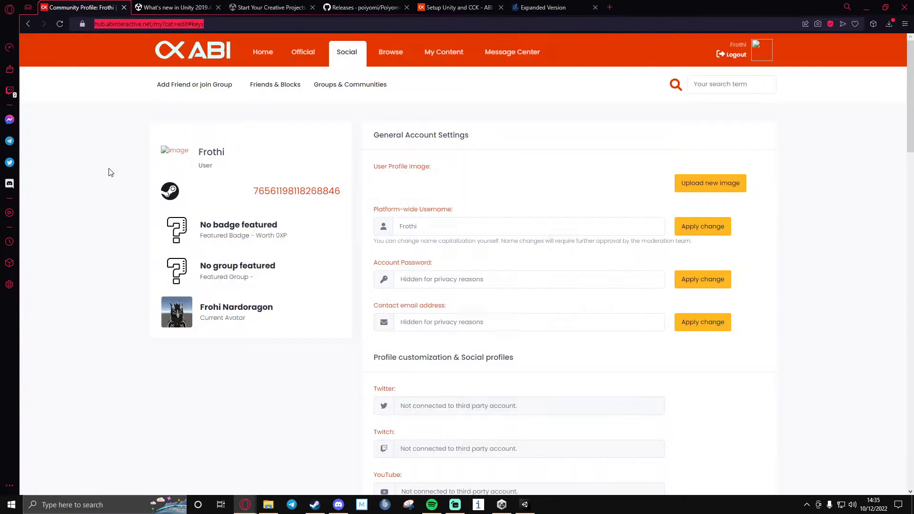
Scroll the ABI Hub profile page down to Access Key Management with the CCK master key.
scroll(down, 3)
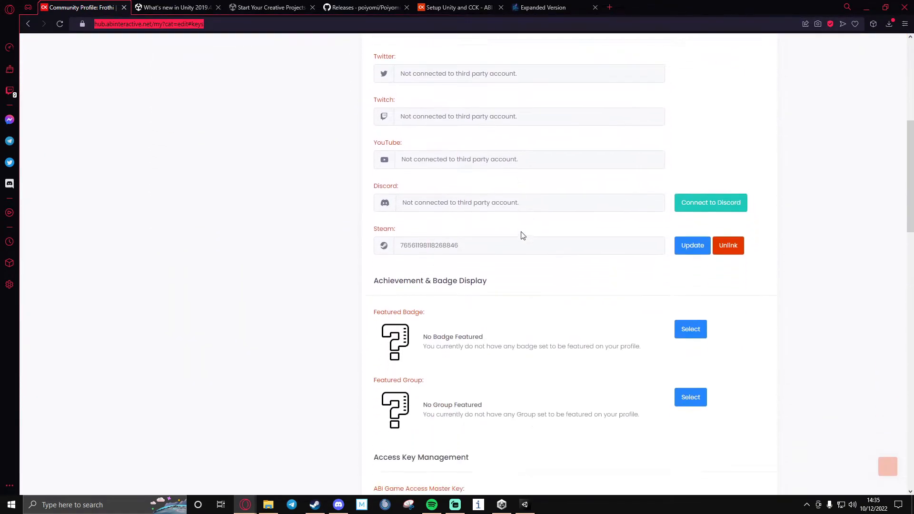
scroll(down, 3)
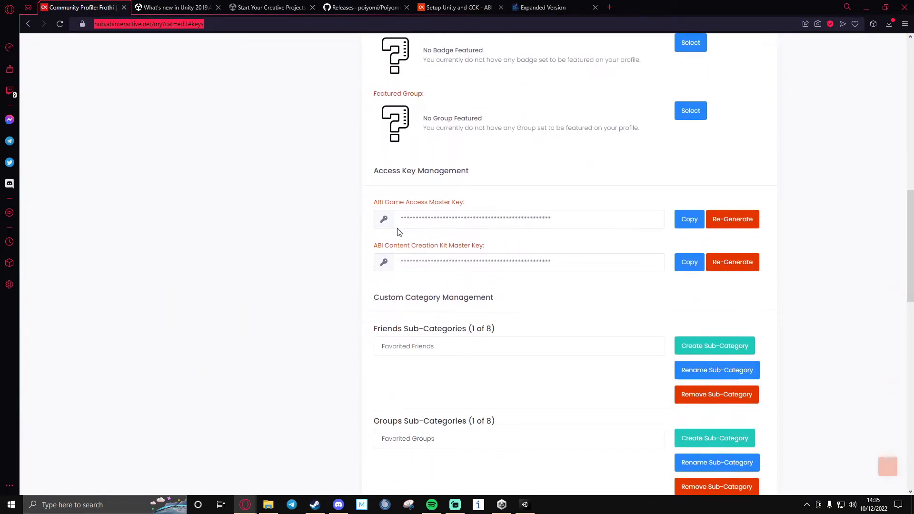
mouse_move(413, 253)
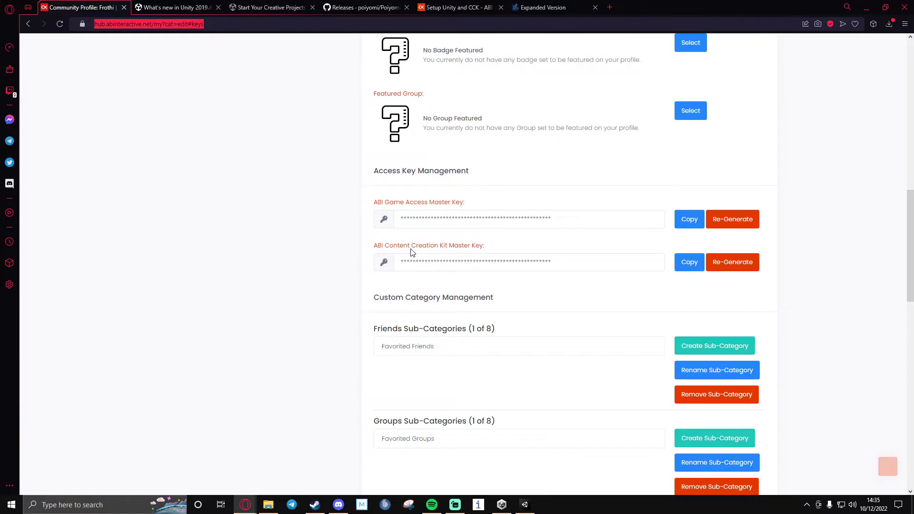
mouse_move(483, 254)
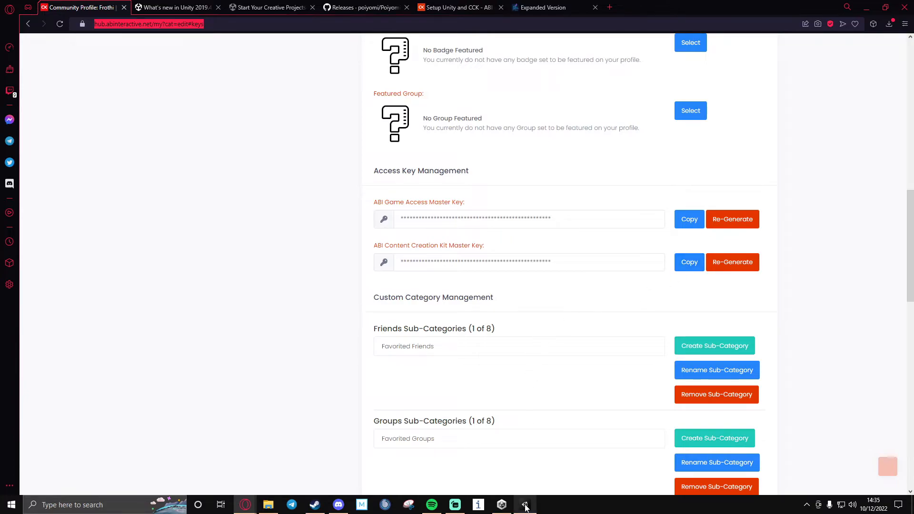
Back in Unity, remove the avatar's missing scripts and start Upload Avatar.
click(524, 504)
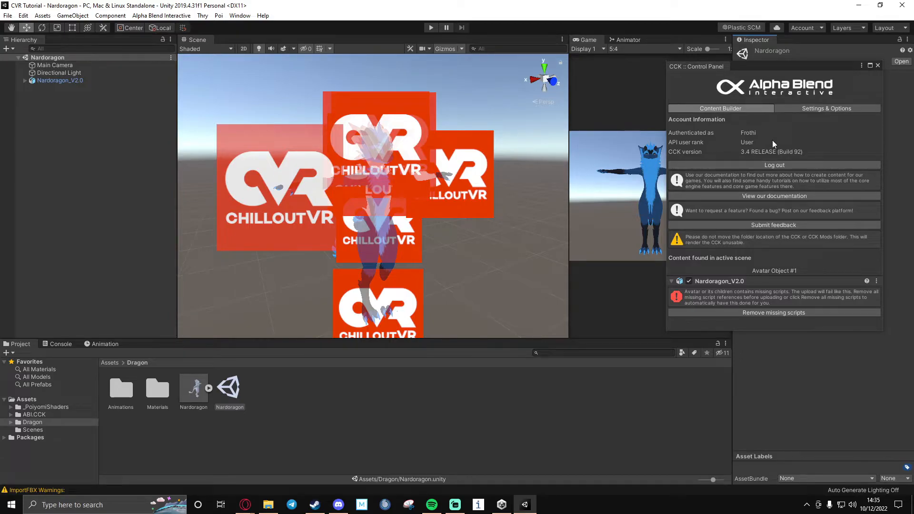
mouse_move(727, 330)
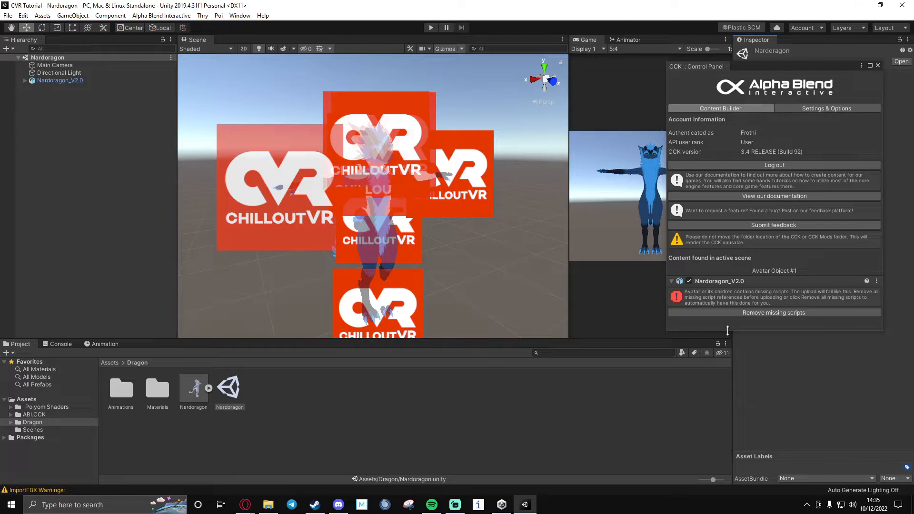
mouse_move(749, 325)
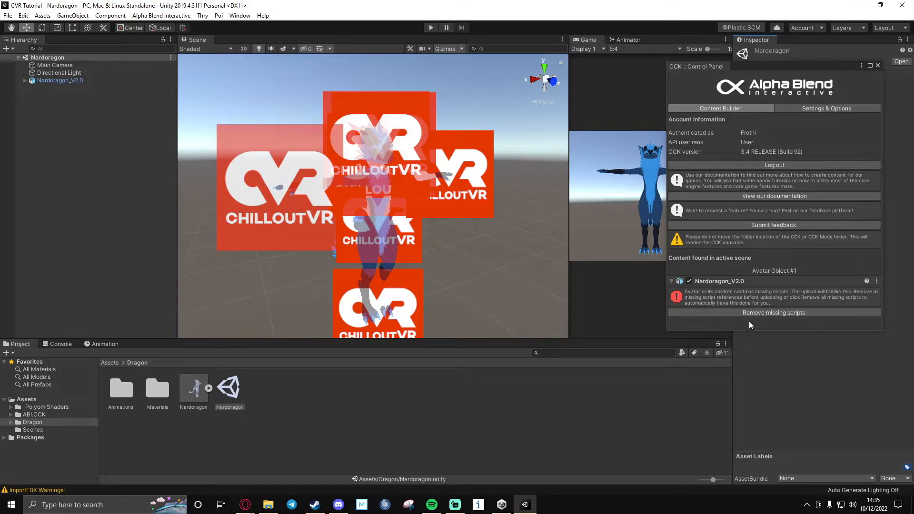
click(773, 312)
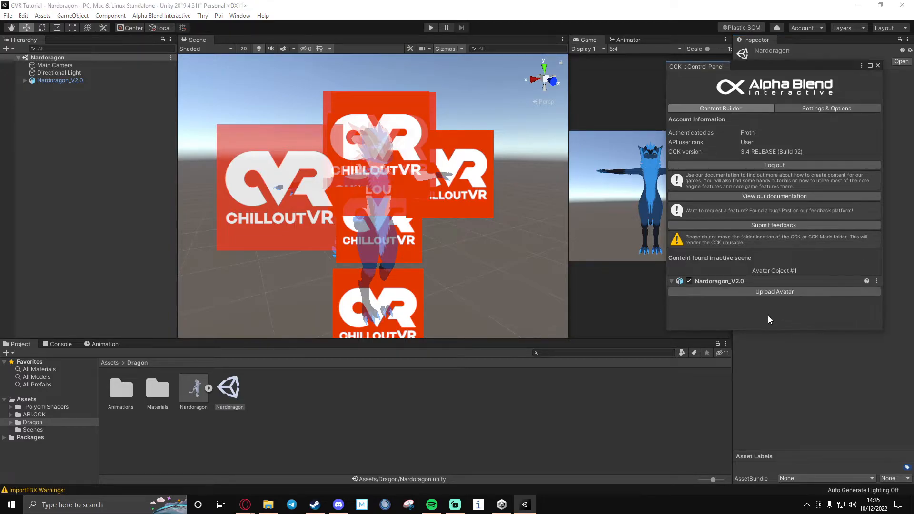
mouse_move(774, 292)
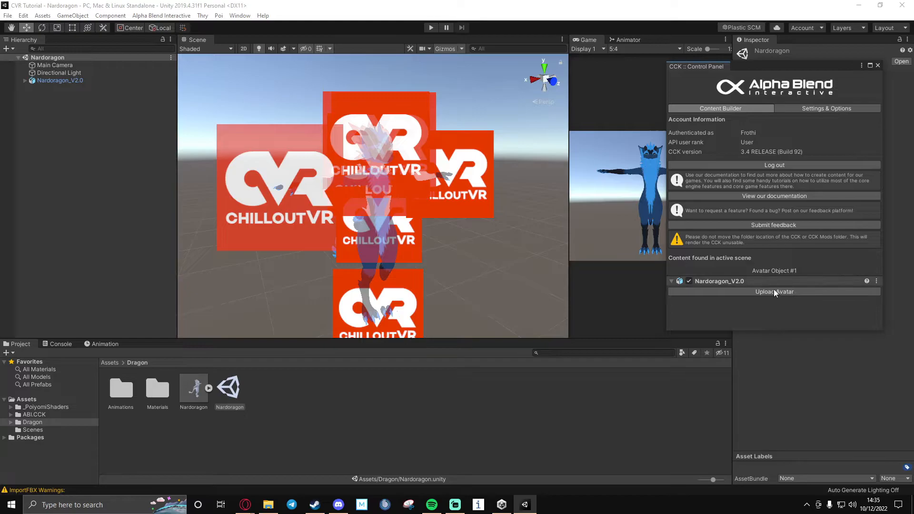
click(773, 291)
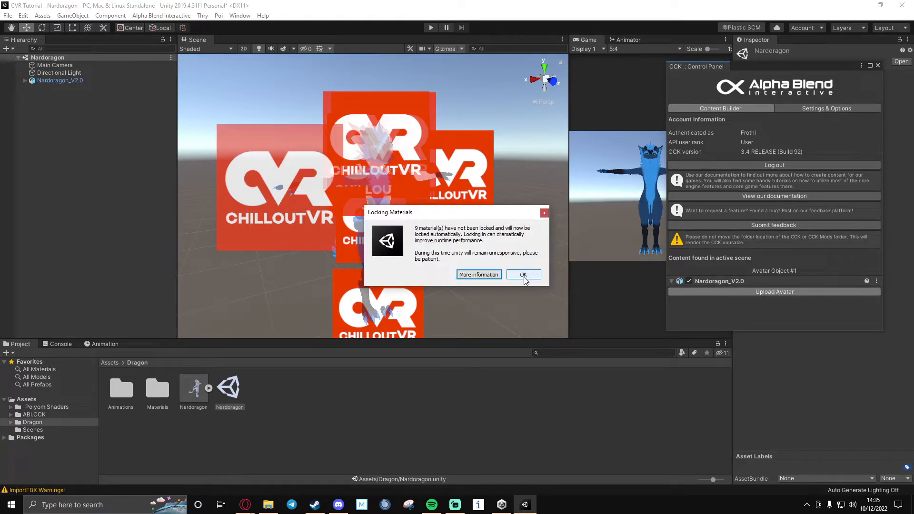
Accept locking the 9 materials so the ChilloutVR upload wizard loads.
click(524, 274)
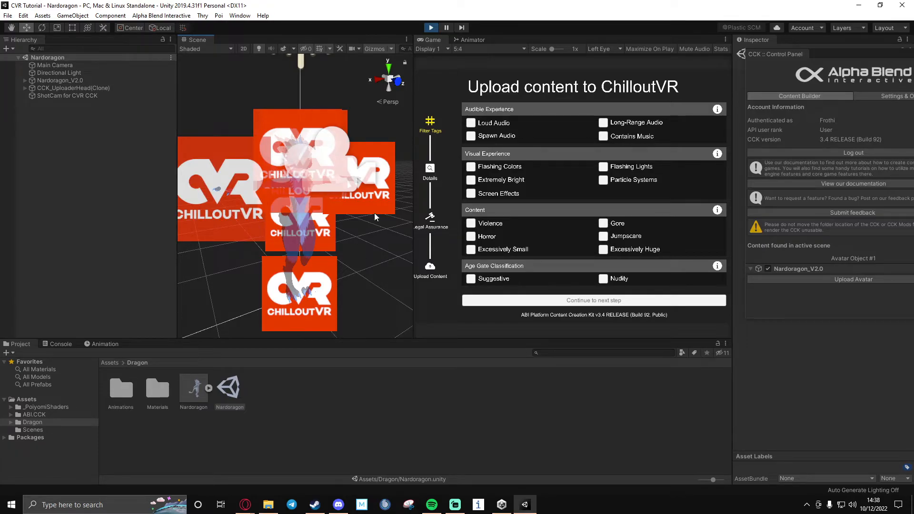
mouse_move(571, 299)
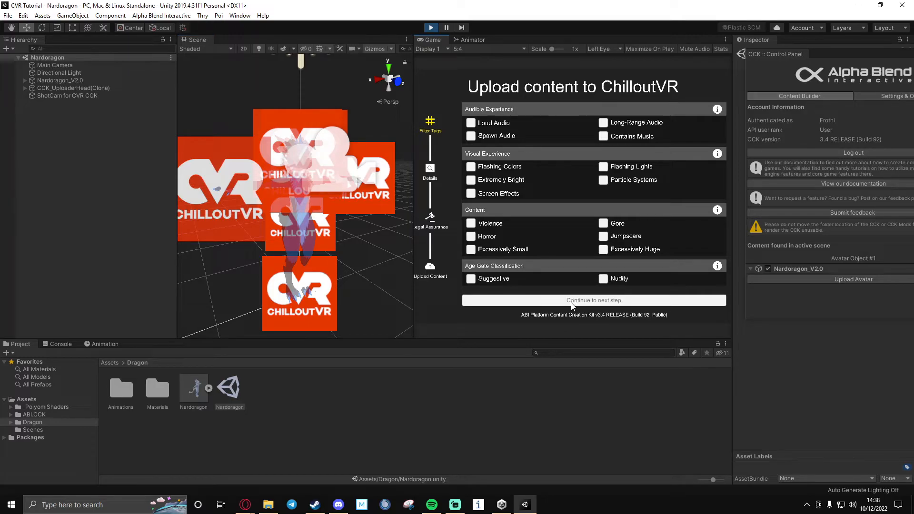
Continue past the filter tags and name the avatar 'Tutorial'.
click(593, 299)
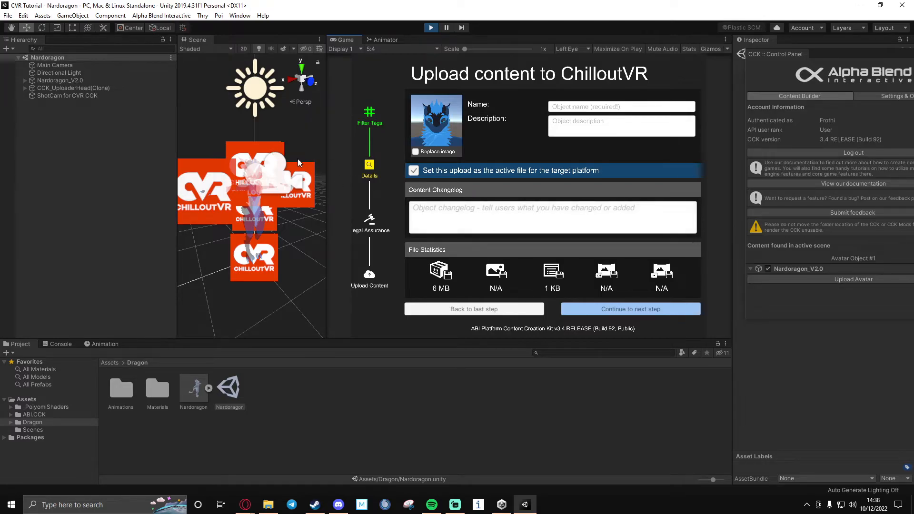
mouse_move(541, 139)
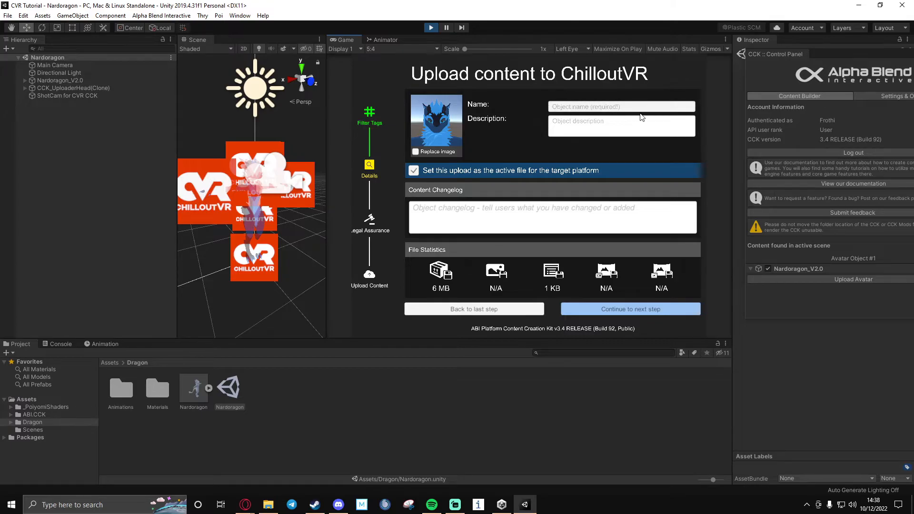
text(Tutorial)
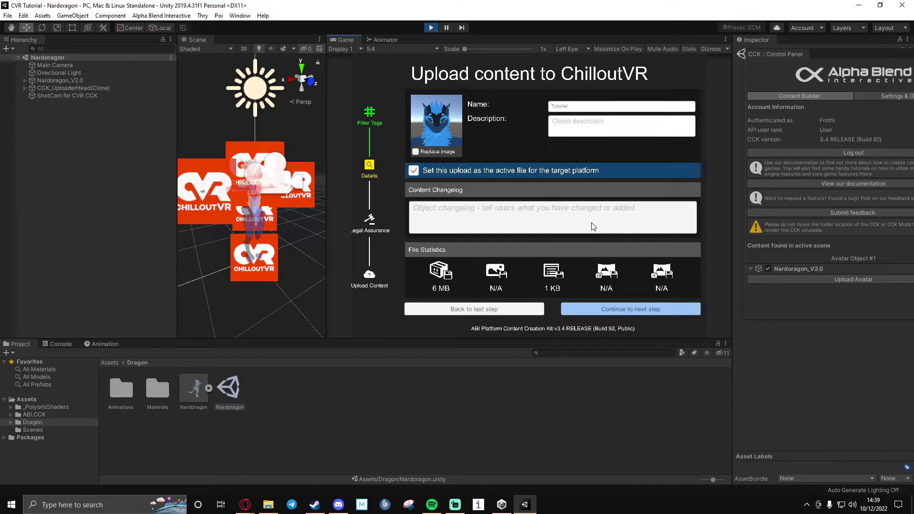
mouse_move(524, 270)
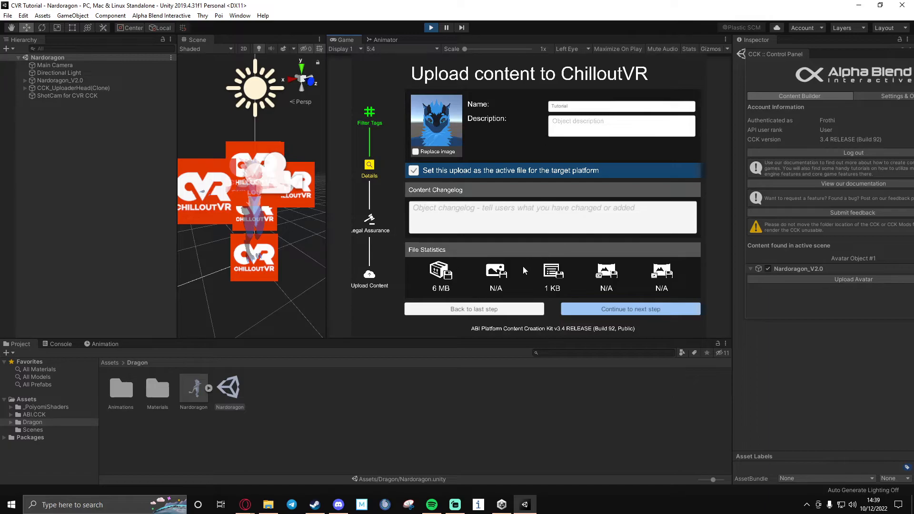
mouse_move(441, 270)
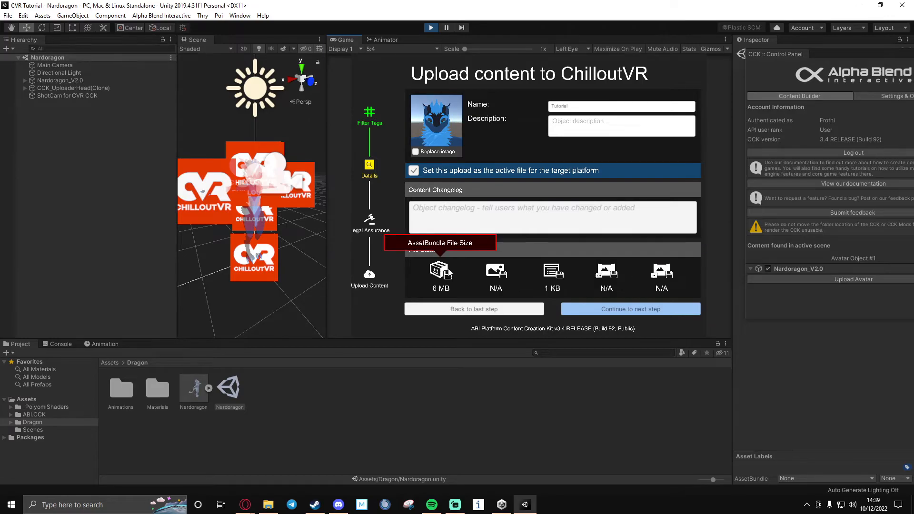
mouse_move(542, 338)
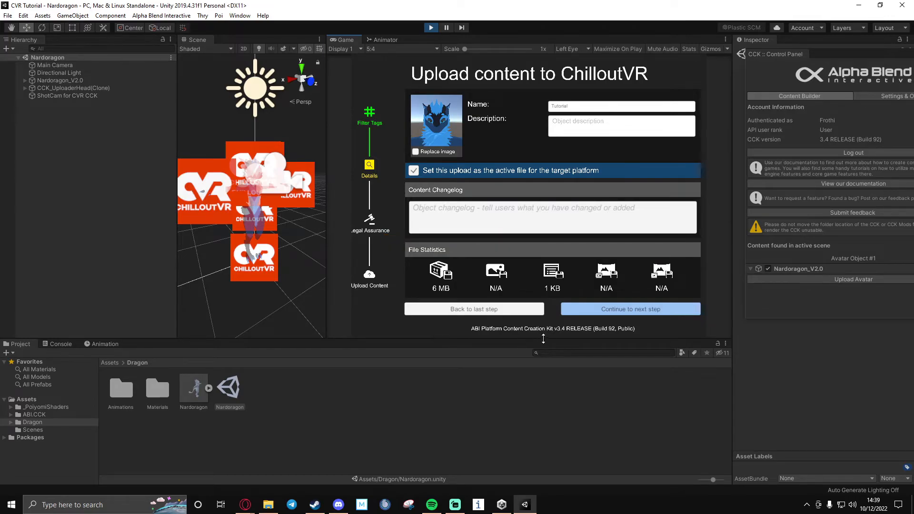
Advance to Legal Assurance and certify both content ownership and correct tagging.
click(630, 308)
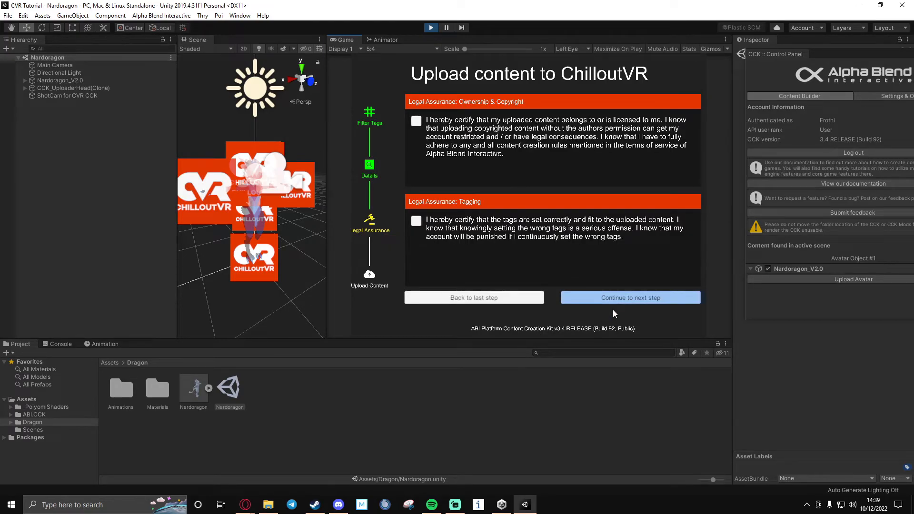
mouse_move(607, 318)
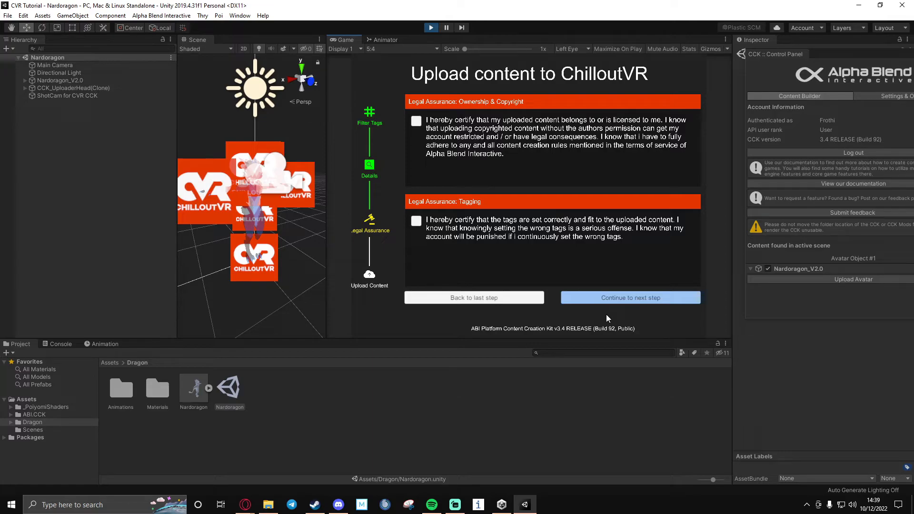
mouse_move(493, 173)
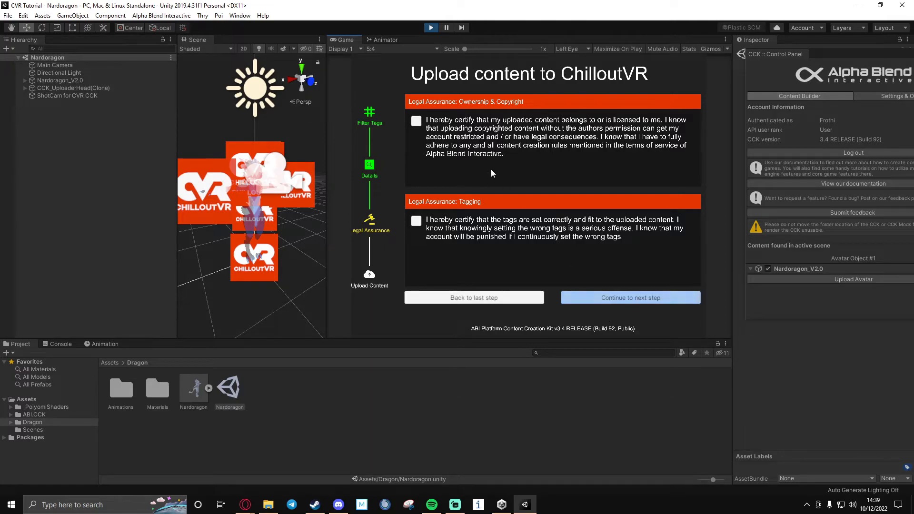
click(415, 121)
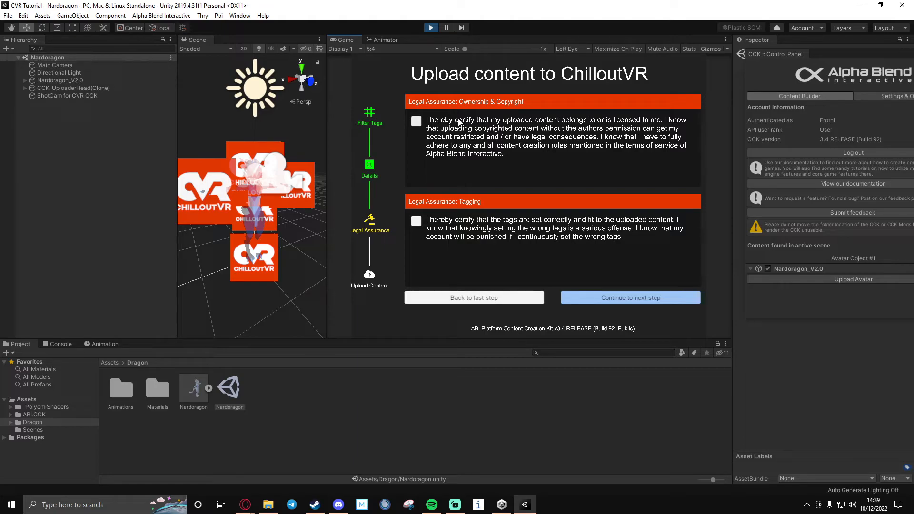
mouse_move(586, 148)
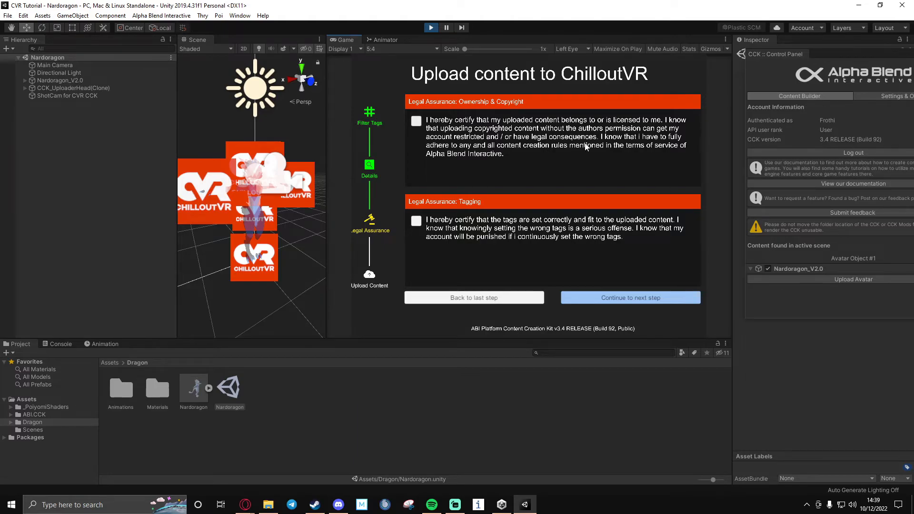
mouse_move(568, 208)
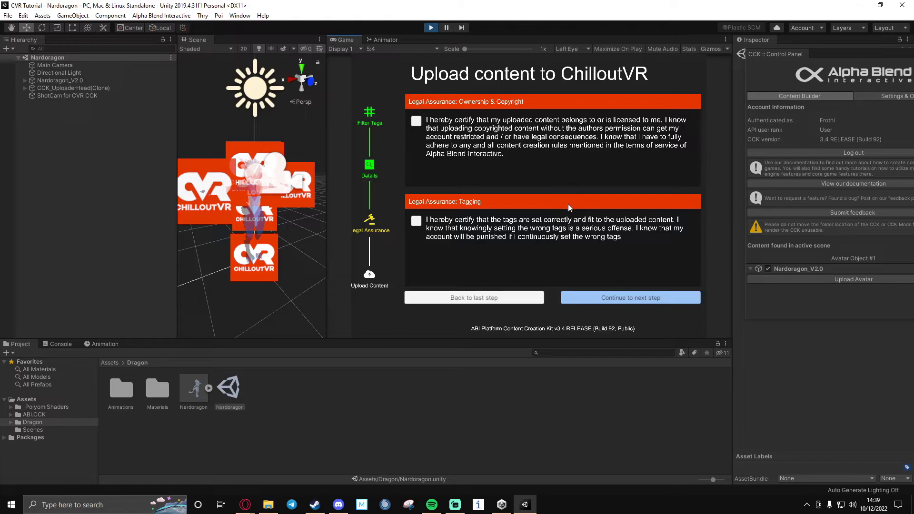
click(416, 121)
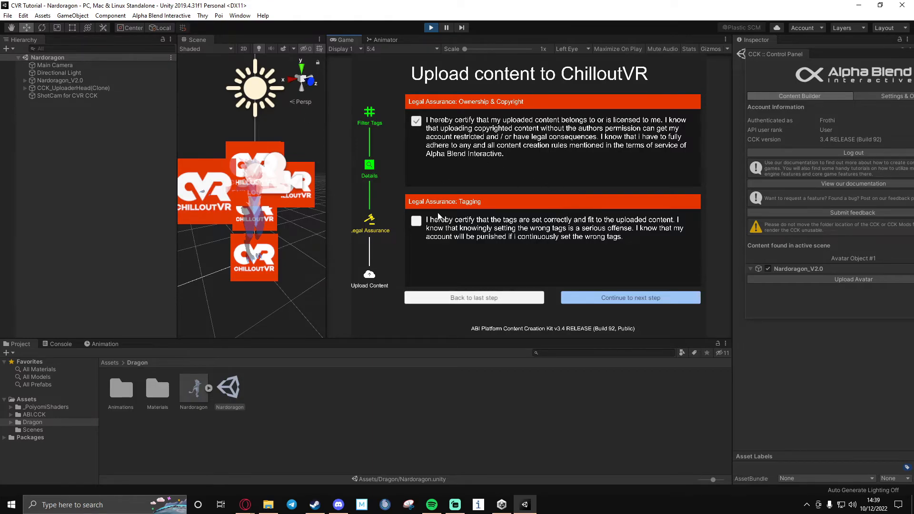
click(416, 220)
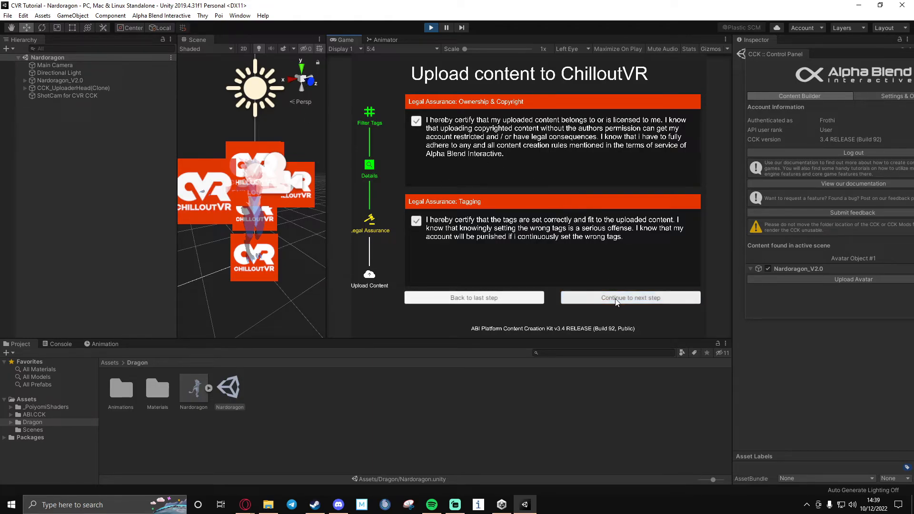
Upload the avatar to 100% complete, dismiss the confirmation, and exit play mode.
click(630, 297)
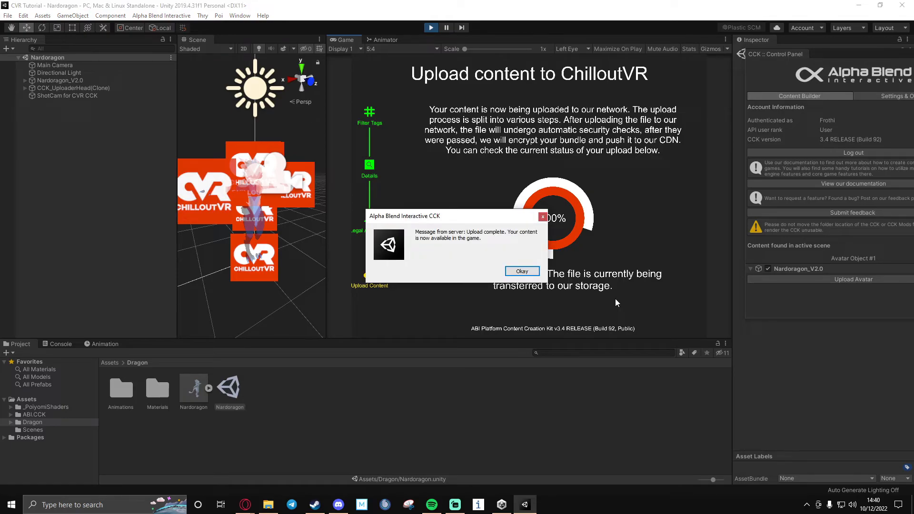
click(521, 270)
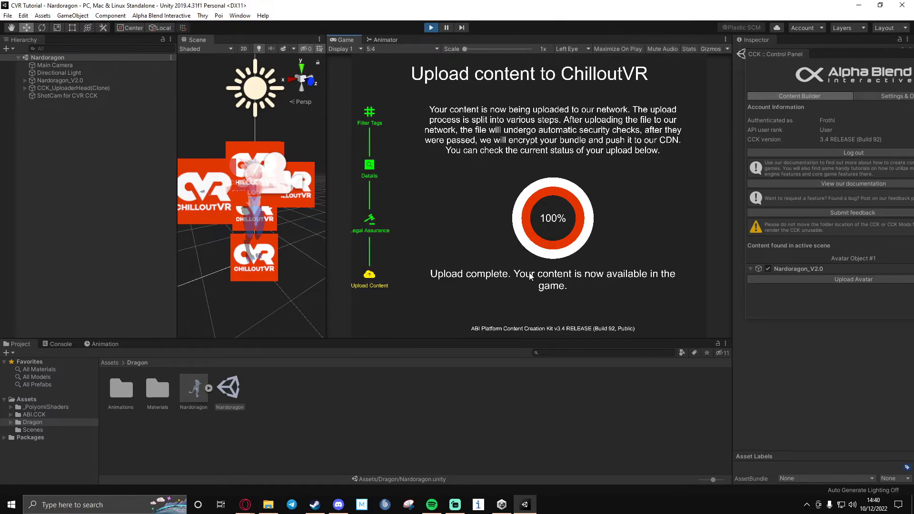
click(430, 26)
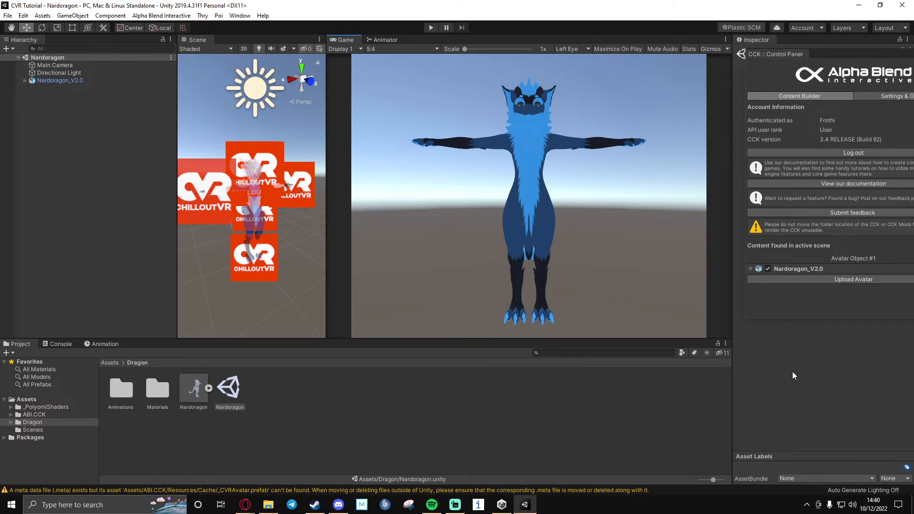